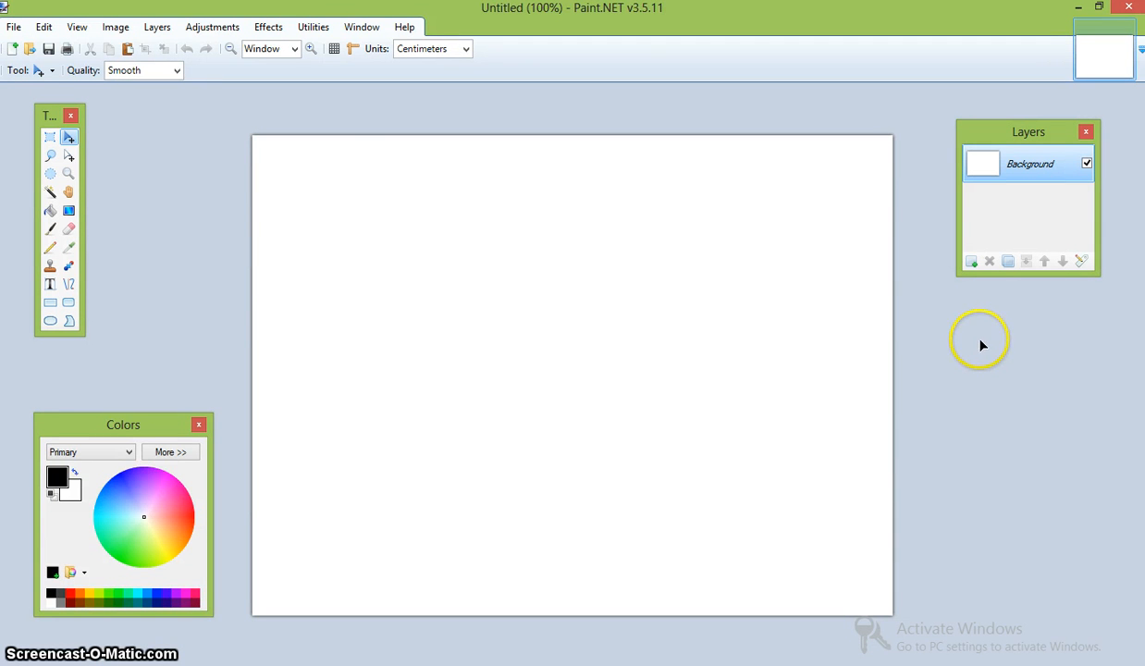
{"action": "mouse_move", "coordinate": [213, 173]}
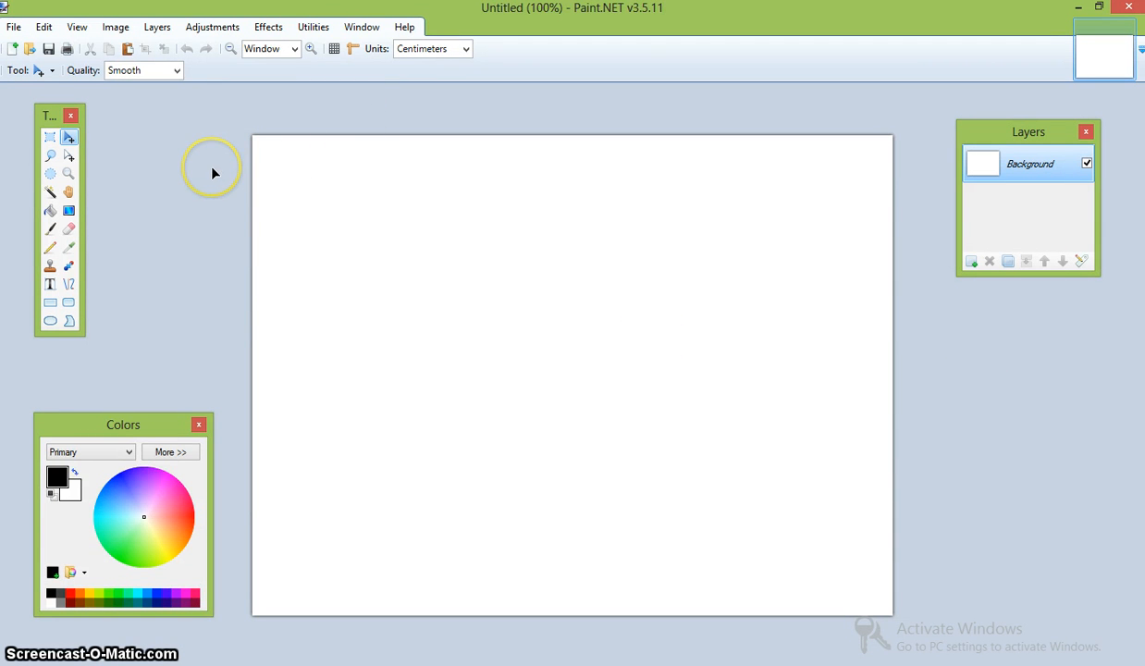
{"action": "mouse_move", "coordinate": [215, 176]}
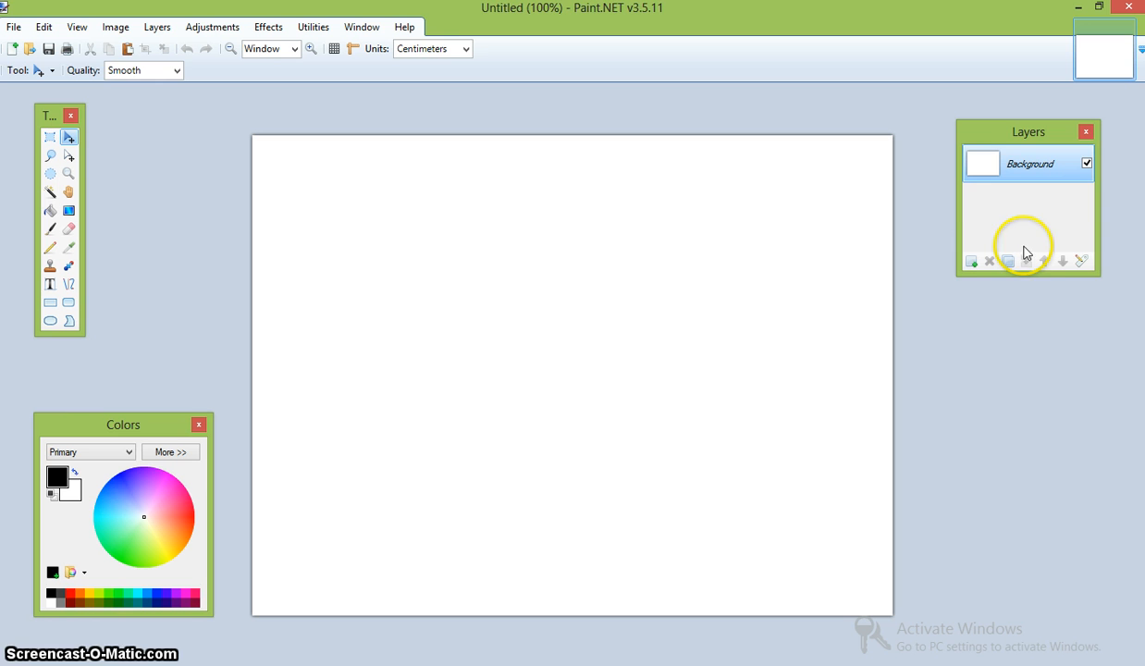
Add an empty transparent Layer 2 above the white Background.
{"action": "left_click", "coordinate": [971, 261]}
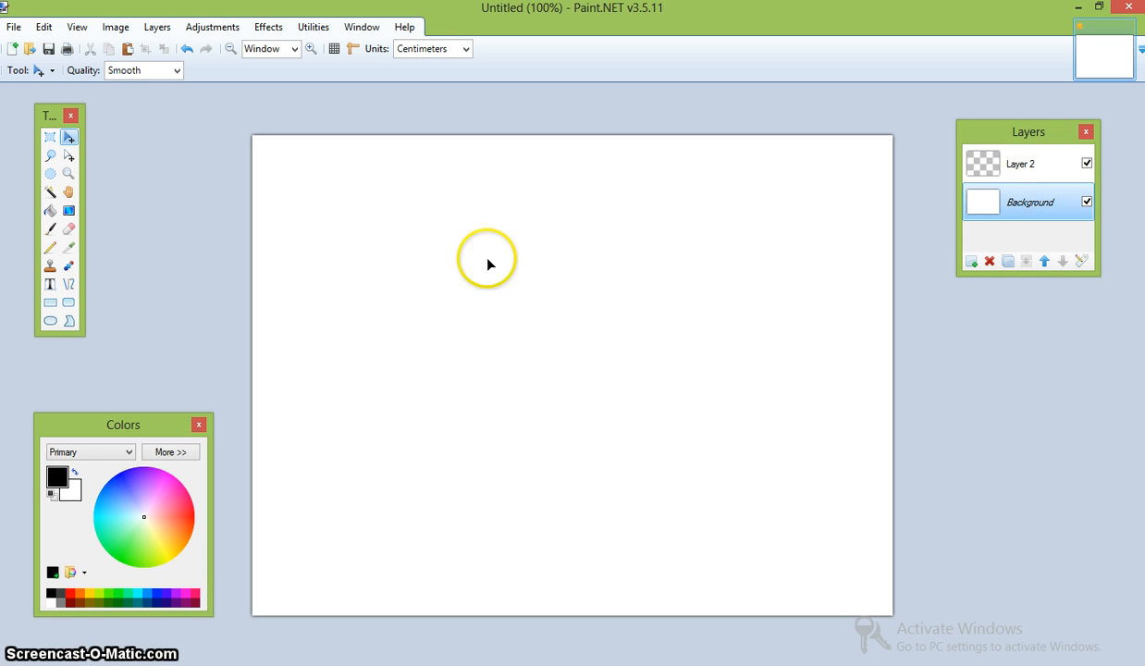
{"action": "mouse_move", "coordinate": [148, 364]}
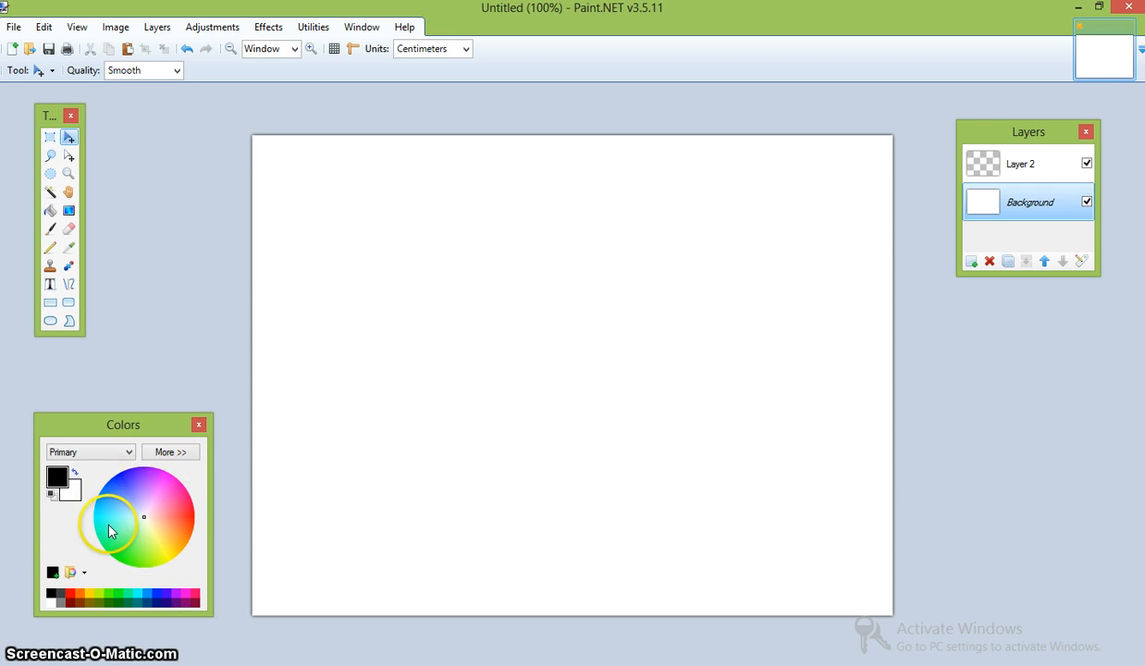
{"action": "left_click", "coordinate": [150, 560]}
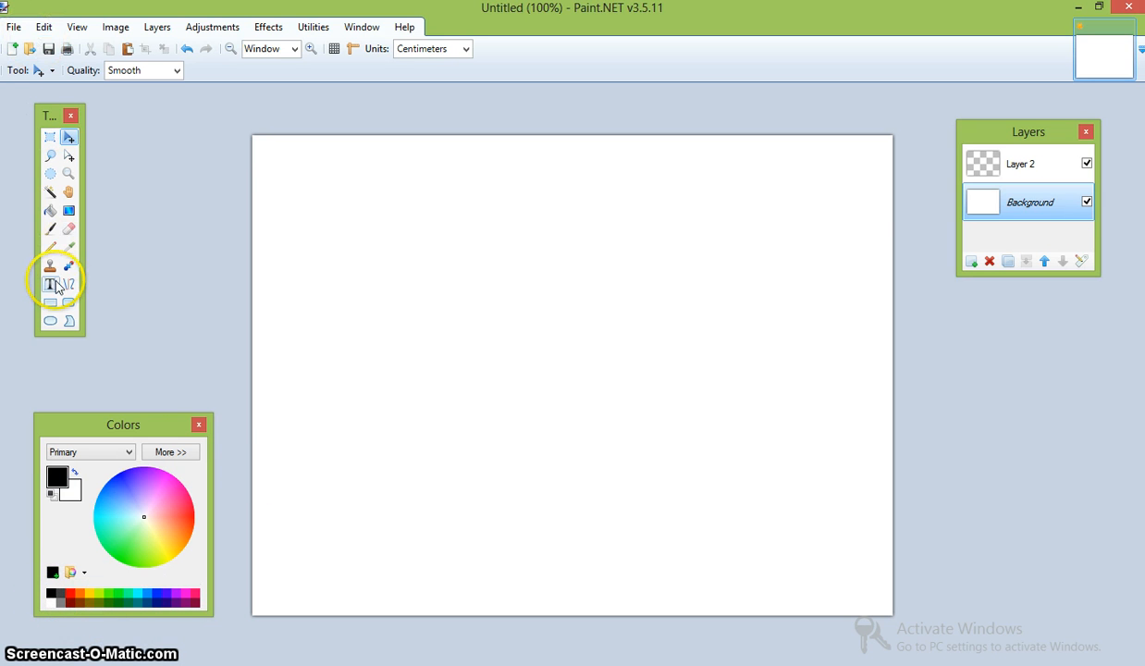
{"action": "mouse_move", "coordinate": [51, 304]}
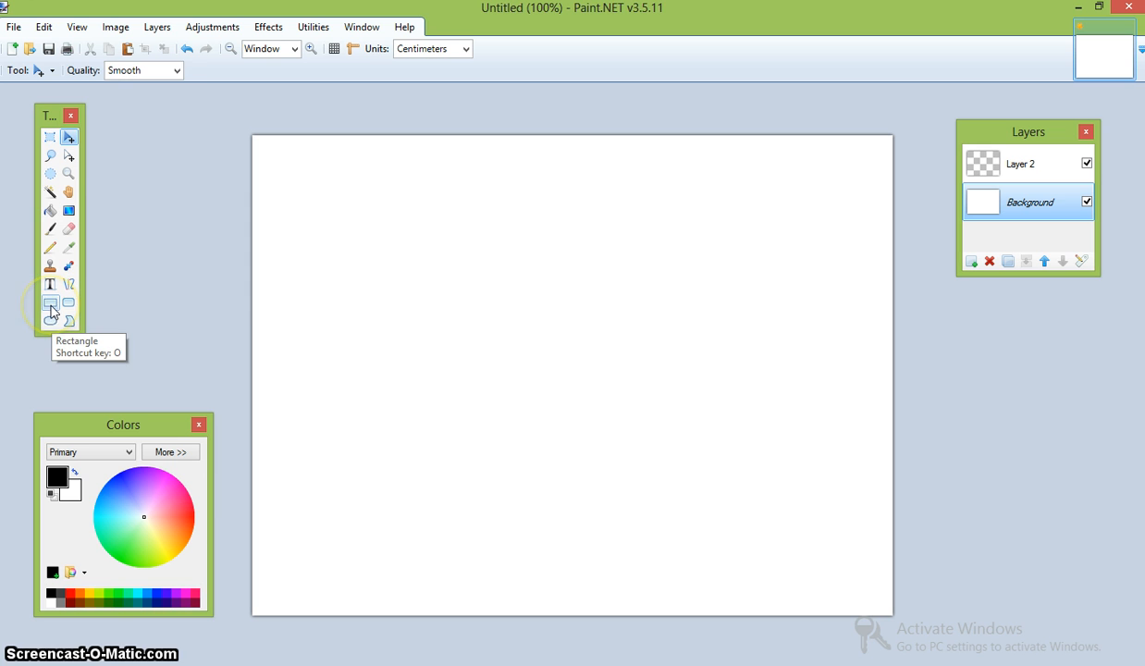
Ready the Rectangle tool with solid fill and a brush width of 7.
{"action": "left_click", "coordinate": [50, 303]}
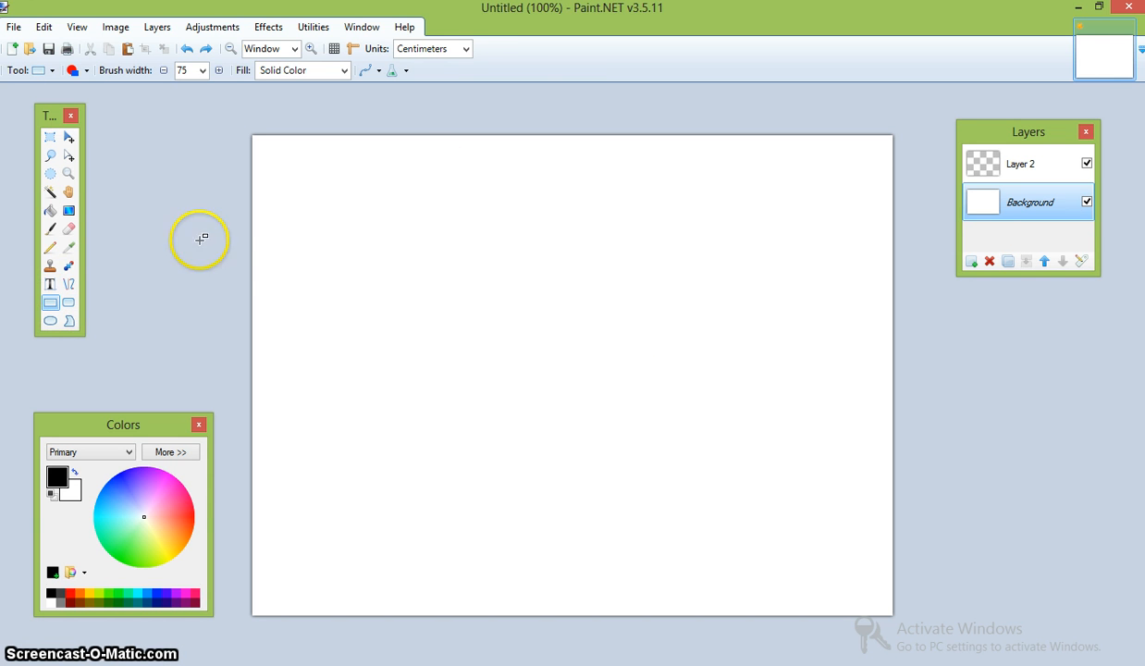
{"action": "mouse_move", "coordinate": [68, 302]}
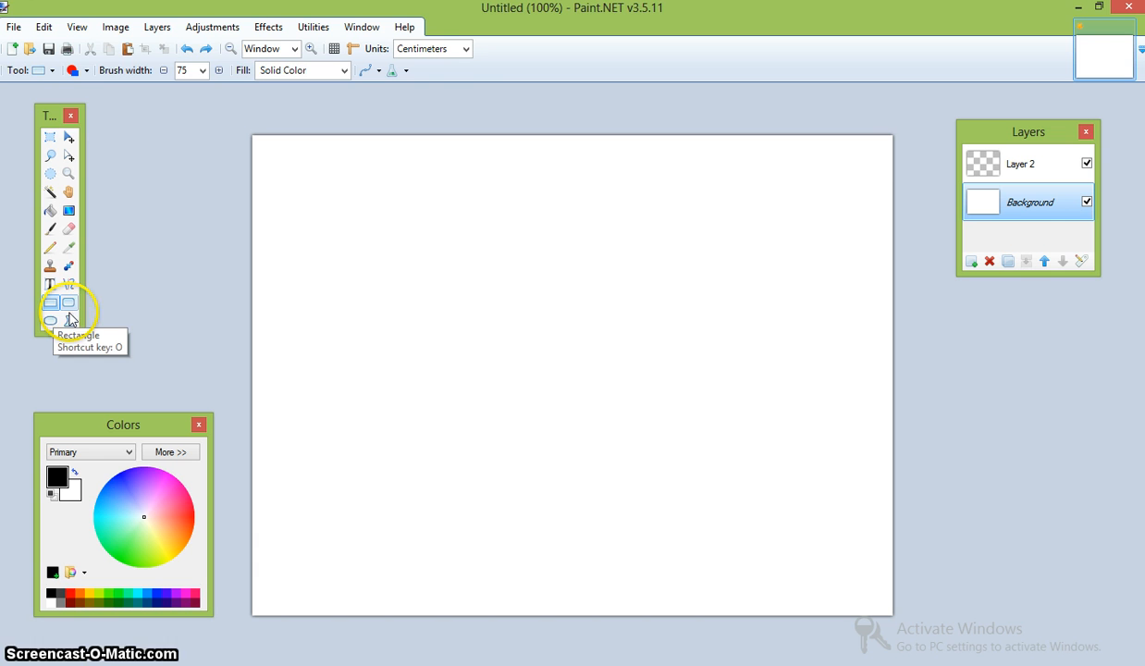
{"action": "left_click", "coordinate": [73, 71]}
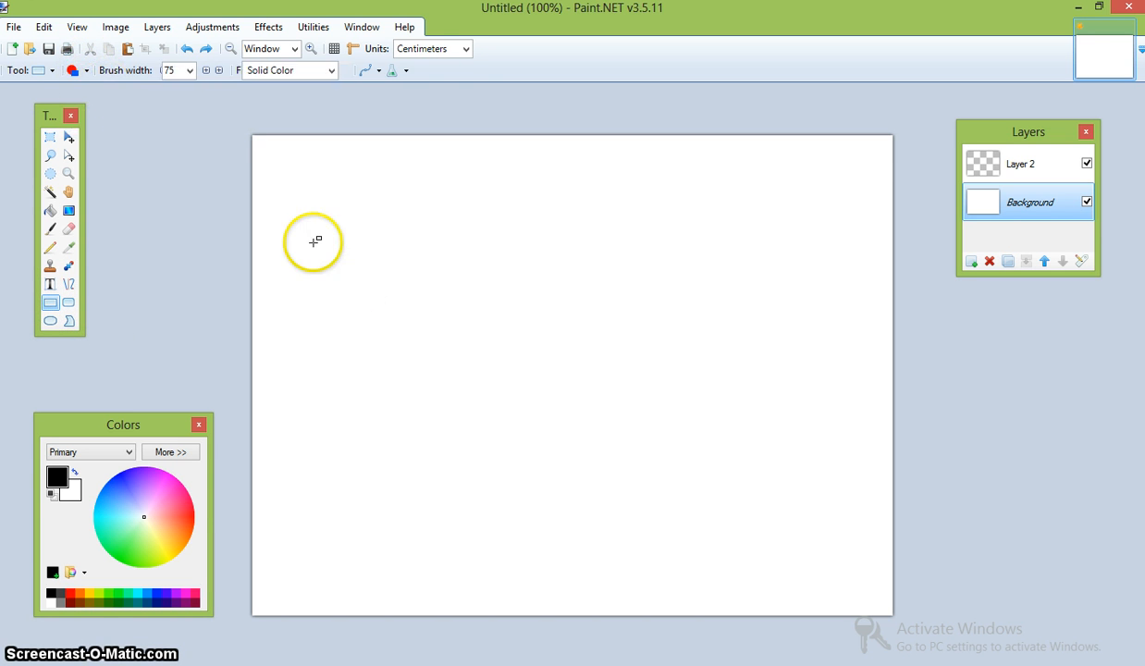
{"action": "left_click_drag", "start_coordinate": [313, 241], "coordinate": [726, 540]}
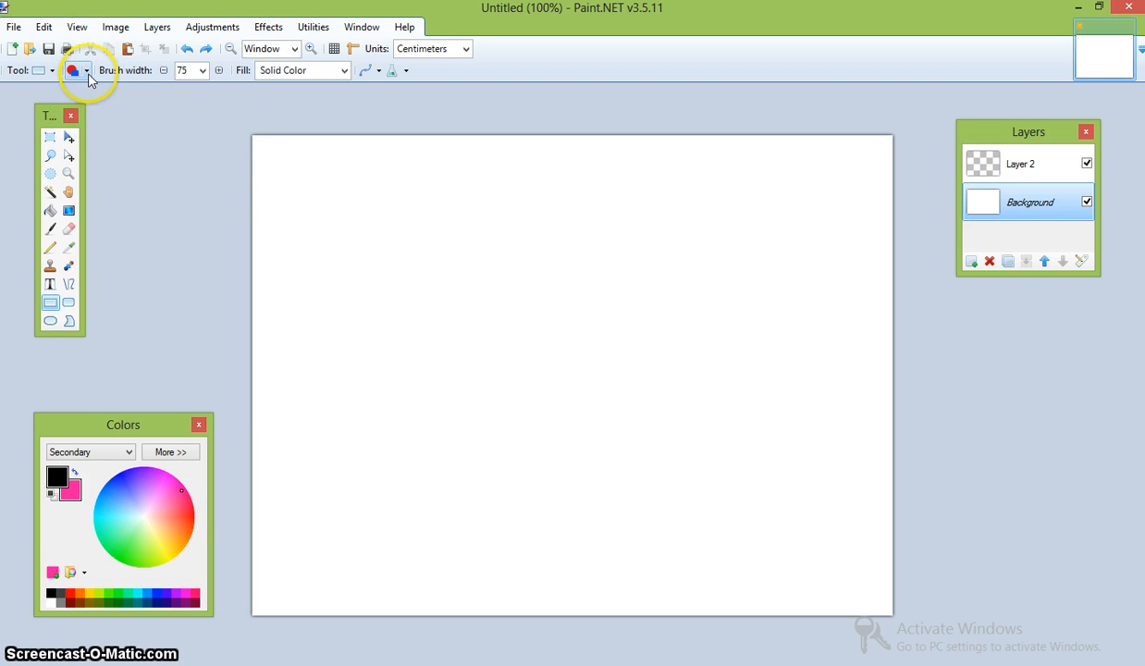
{"action": "left_click", "coordinate": [205, 70]}
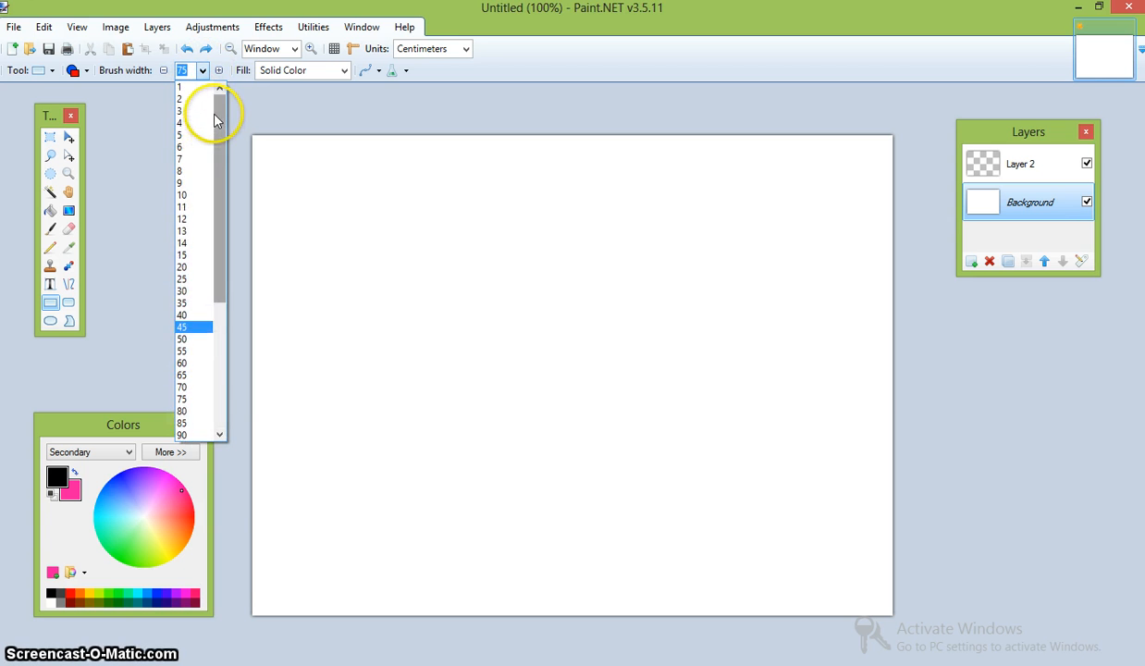
{"action": "left_click_drag", "start_coordinate": [421, 184], "coordinate": [715, 383]}
{"action": "type", "text": "7"}
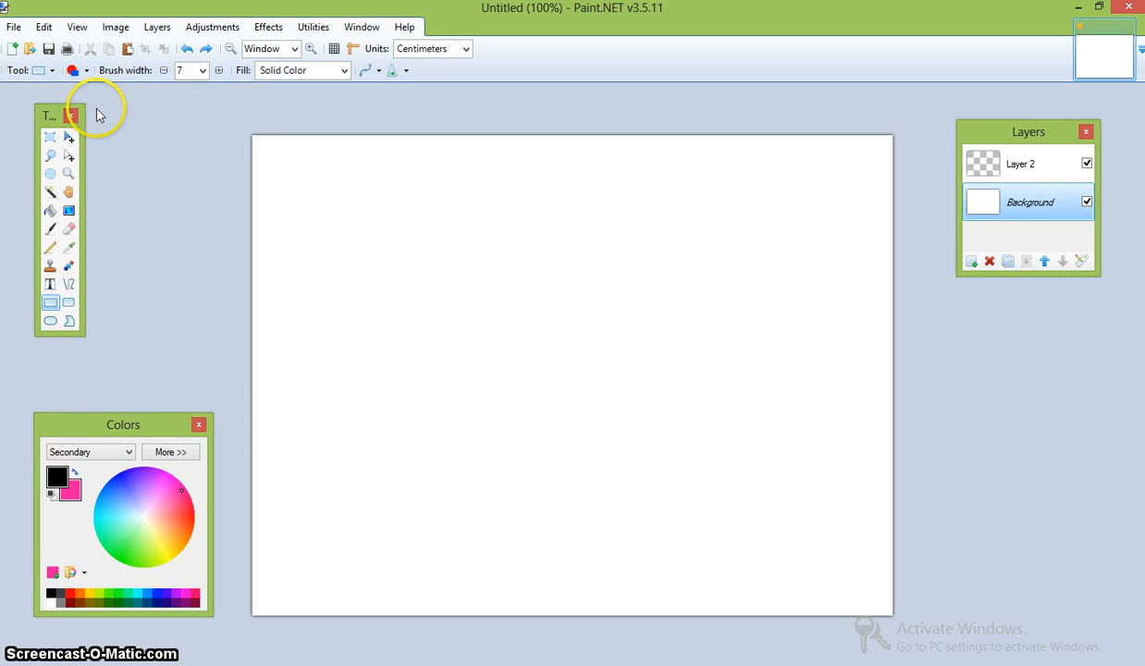
{"action": "mouse_move", "coordinate": [81, 298]}
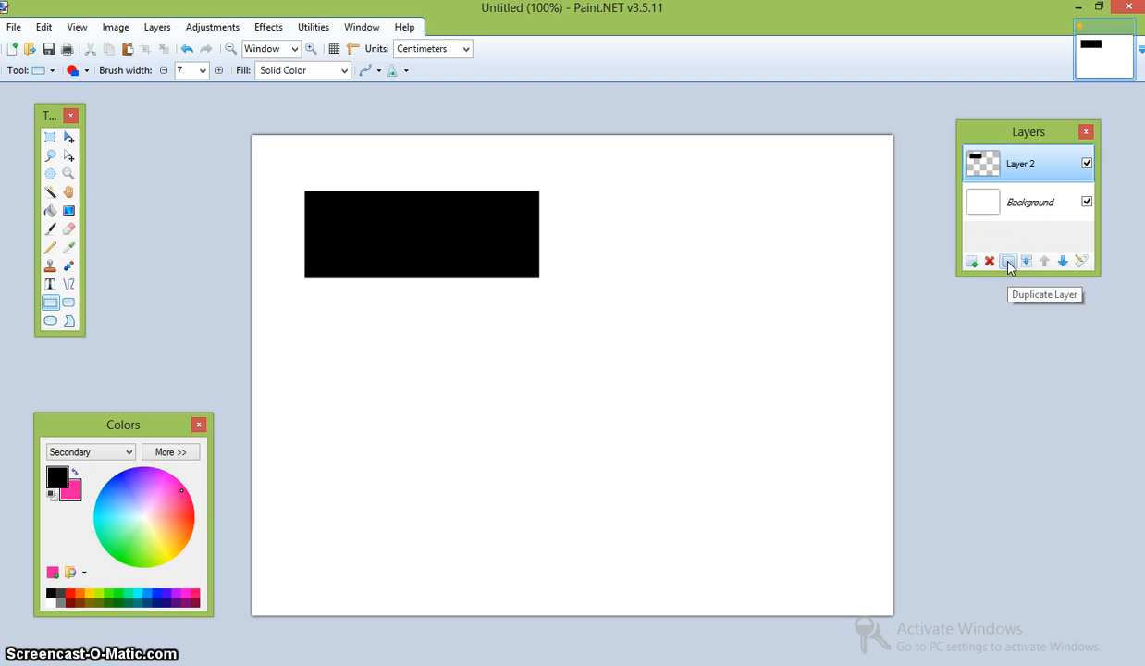
Duplicate the rectangle layer and switch to Move Selected Pixels.
{"action": "left_click", "coordinate": [1007, 261]}
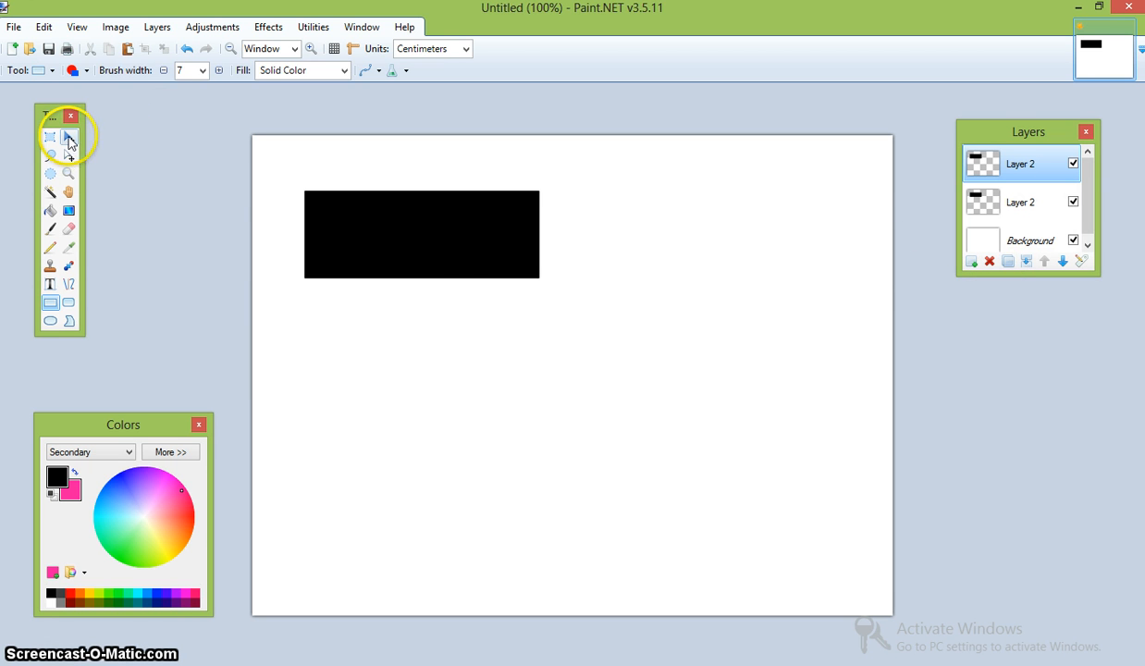
{"action": "left_click", "coordinate": [68, 137]}
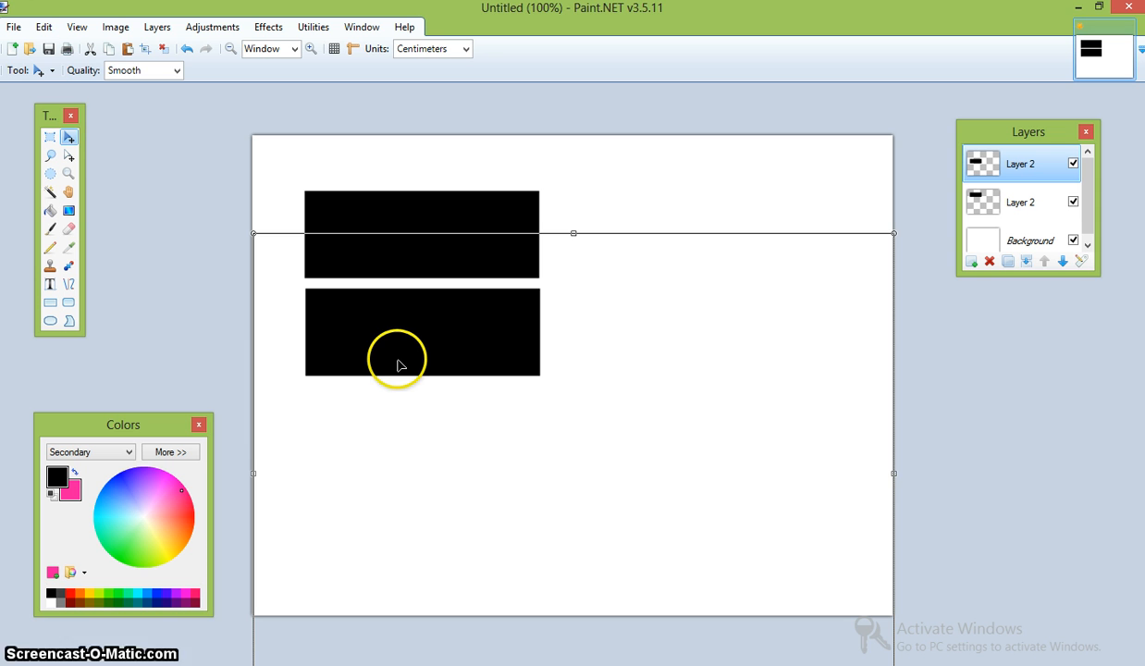
{"action": "mouse_move", "coordinate": [386, 368]}
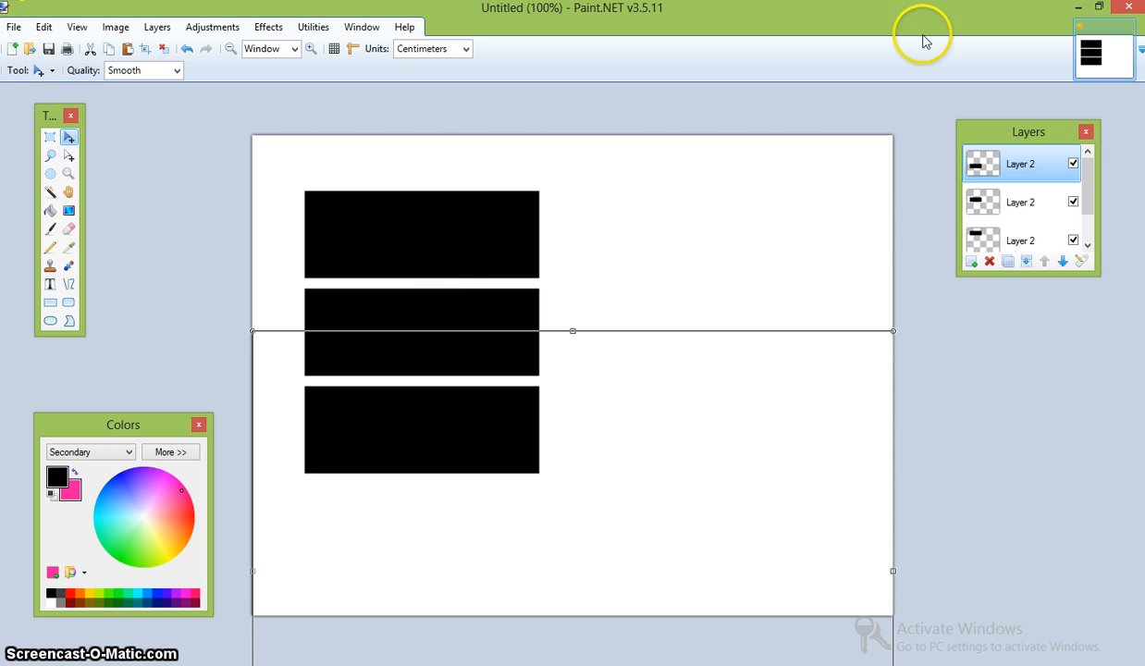
{"action": "mouse_move", "coordinate": [1020, 168]}
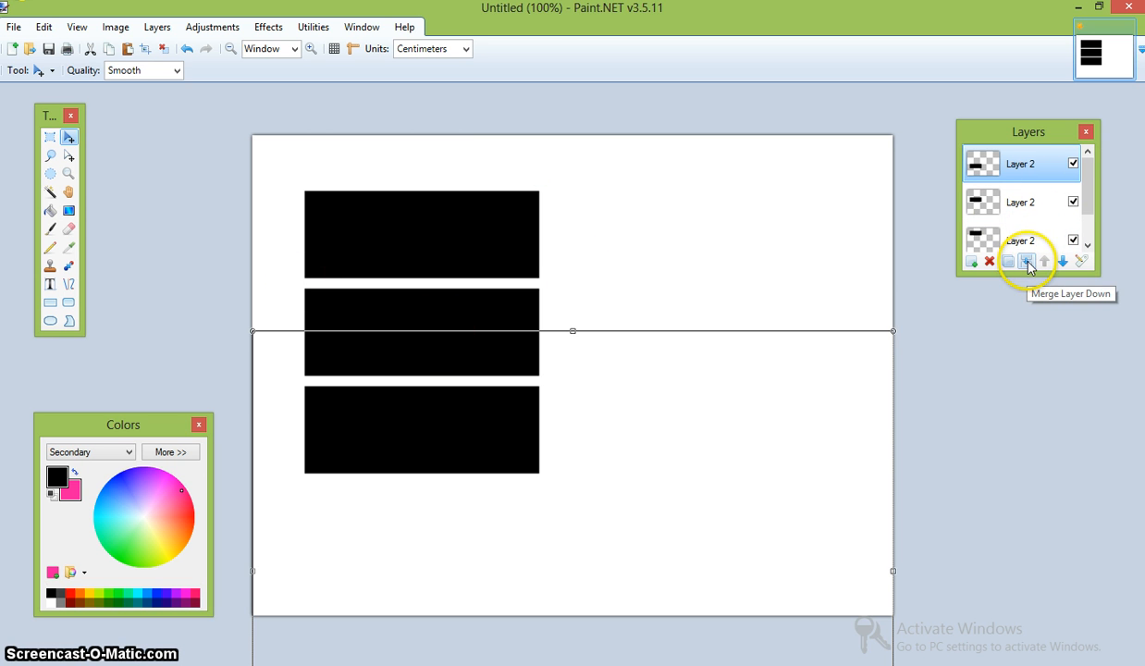
Merge the three rectangle layers down into a single layer.
{"action": "left_click", "coordinate": [1027, 260]}
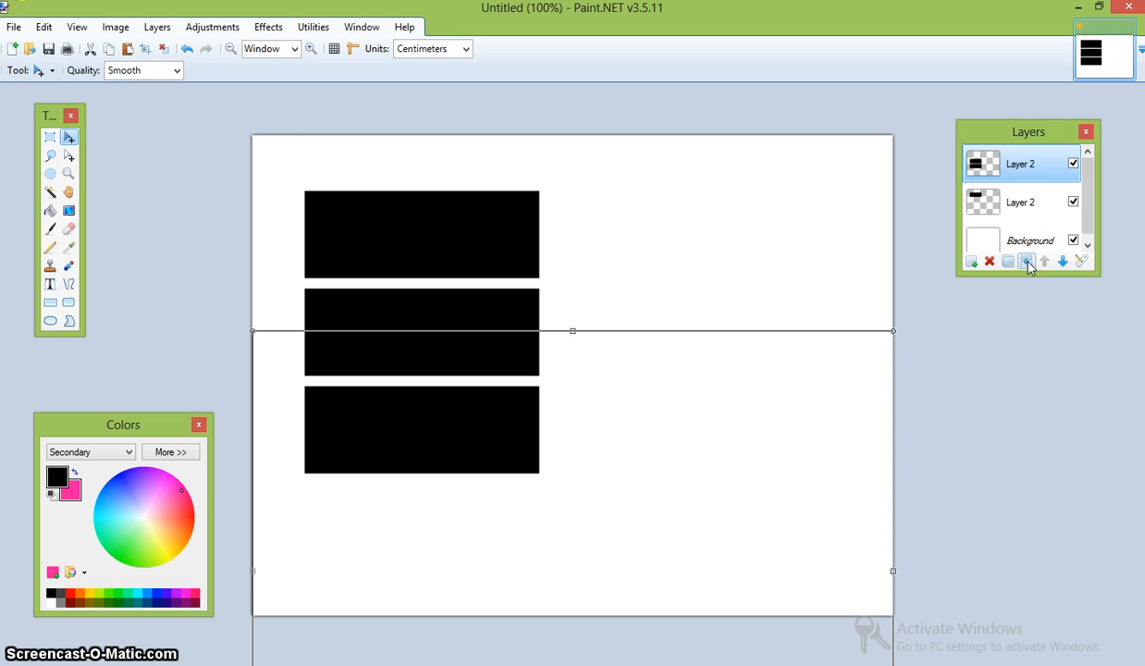
{"action": "left_click", "coordinate": [989, 261]}
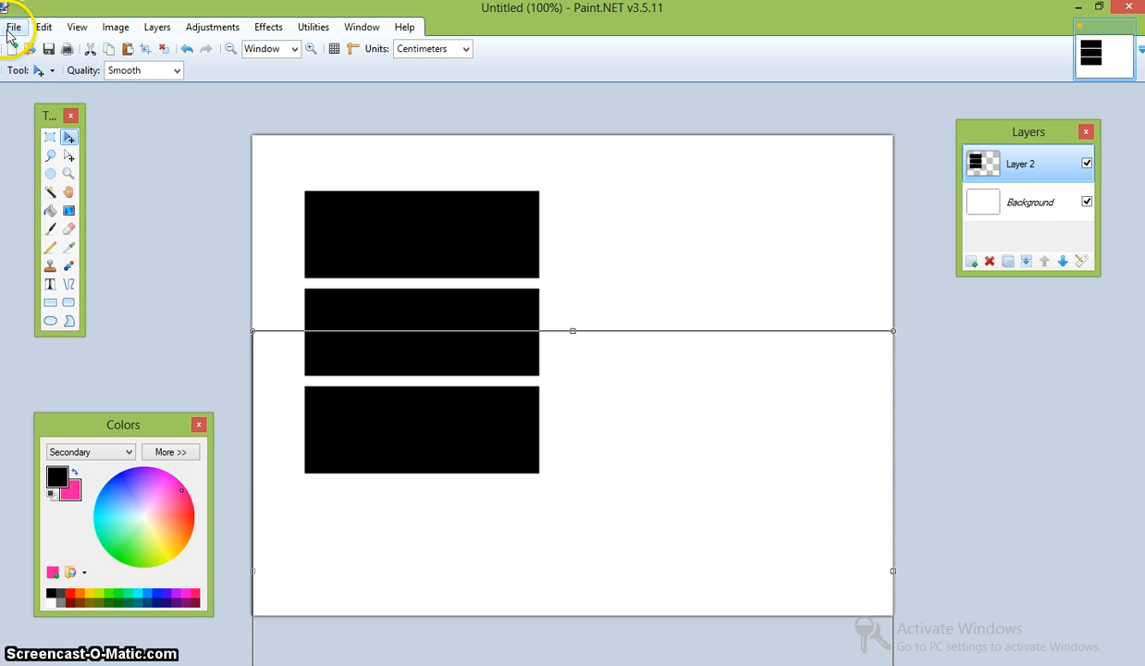
{"action": "mouse_move", "coordinate": [862, 352]}
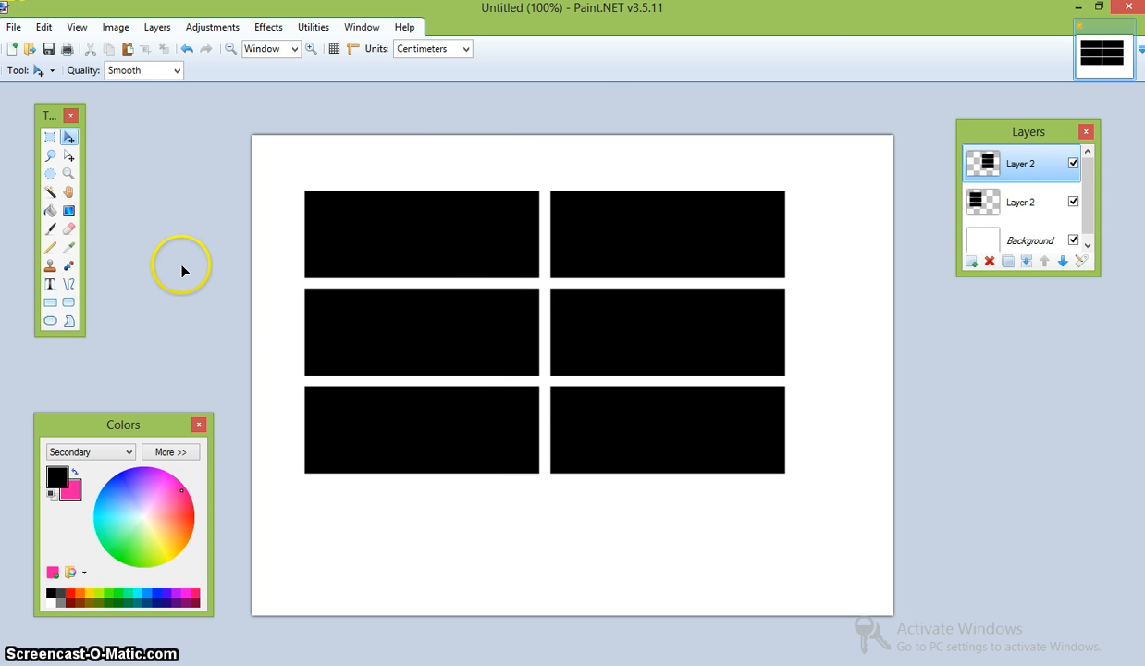
{"action": "mouse_move", "coordinate": [174, 302]}
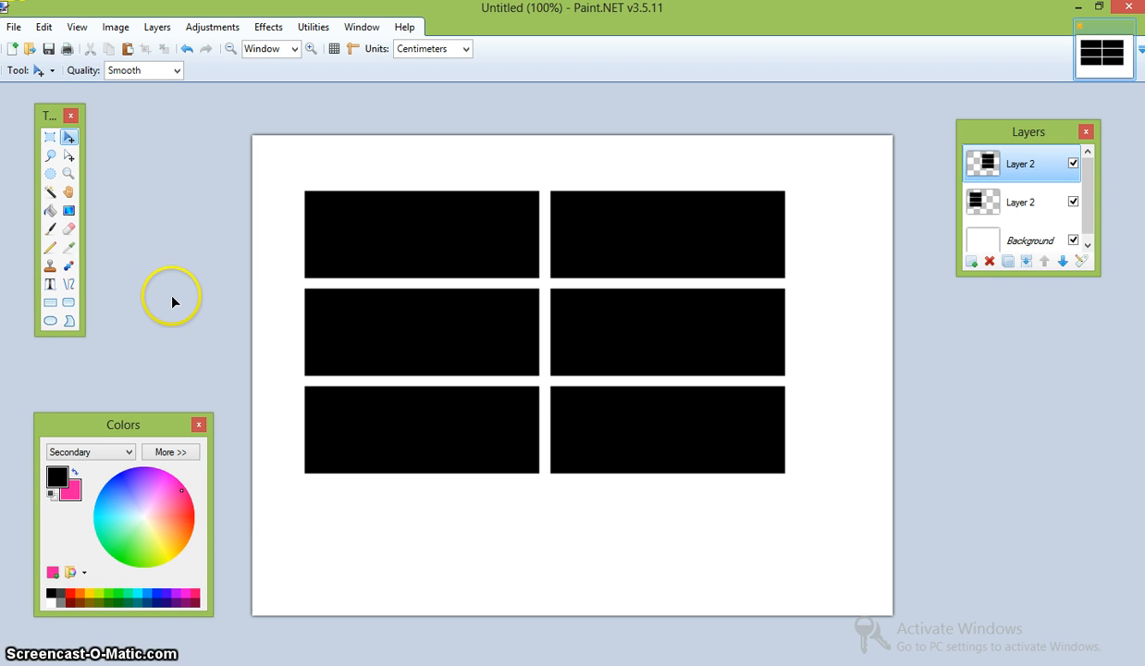